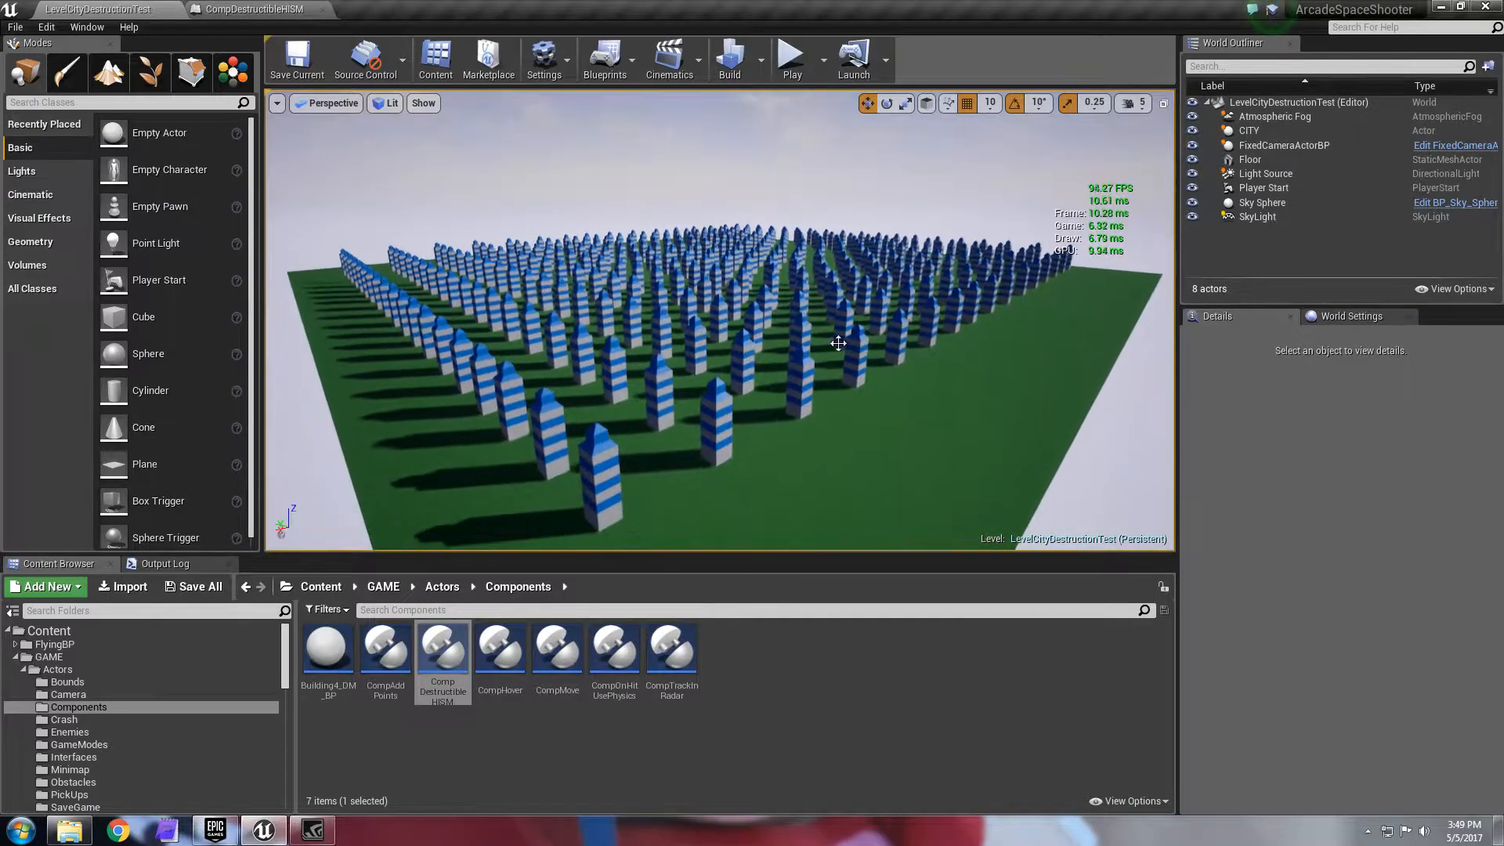
# Step: Inspect the CITY actor's instanced building mesh component, then reselect CITY to list its components
pyautogui.click(672, 254)
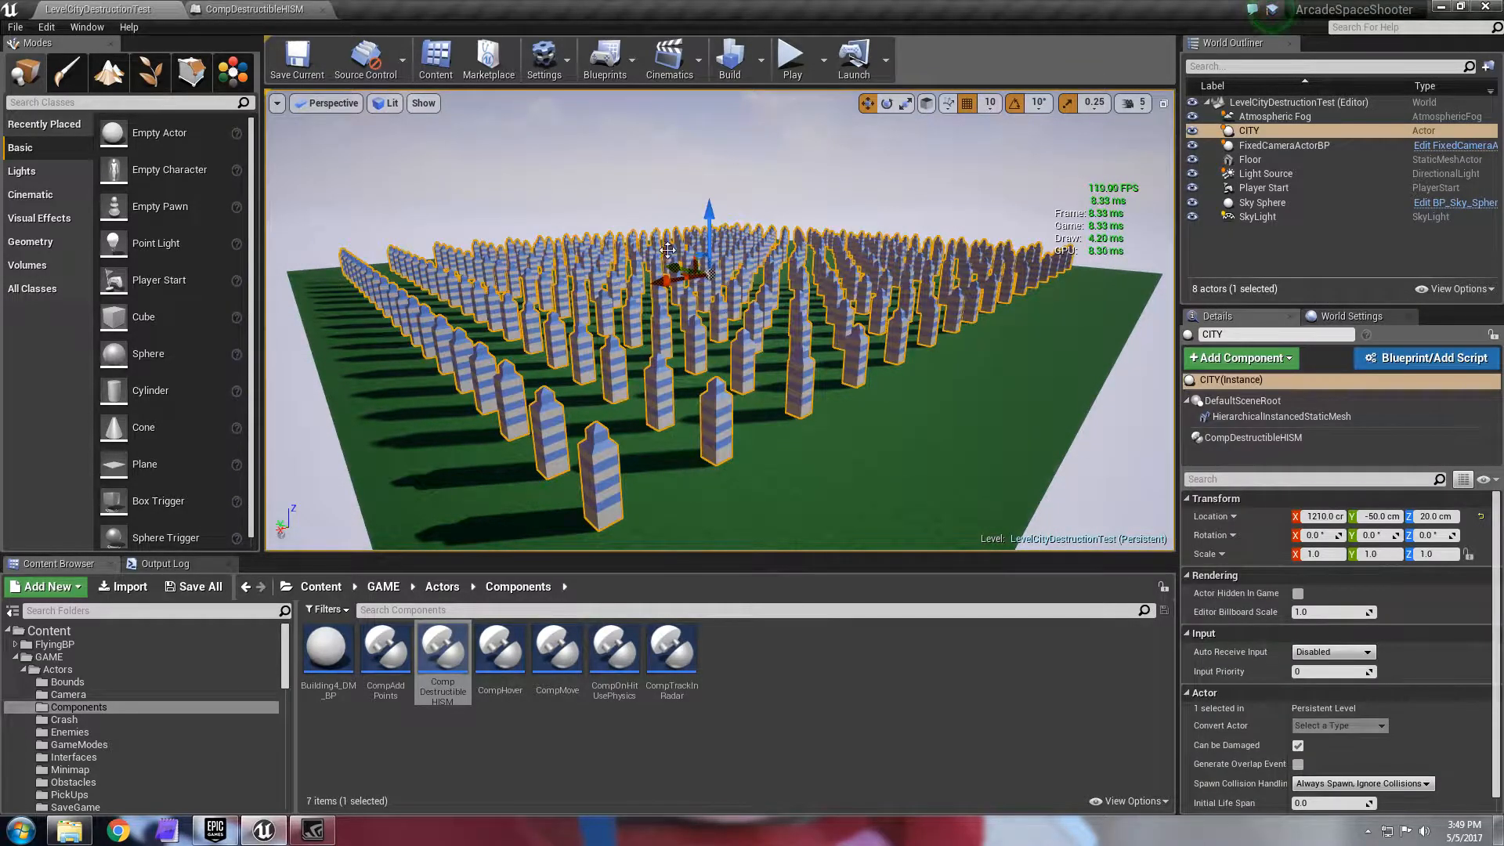
pyautogui.moveTo(1280, 416)
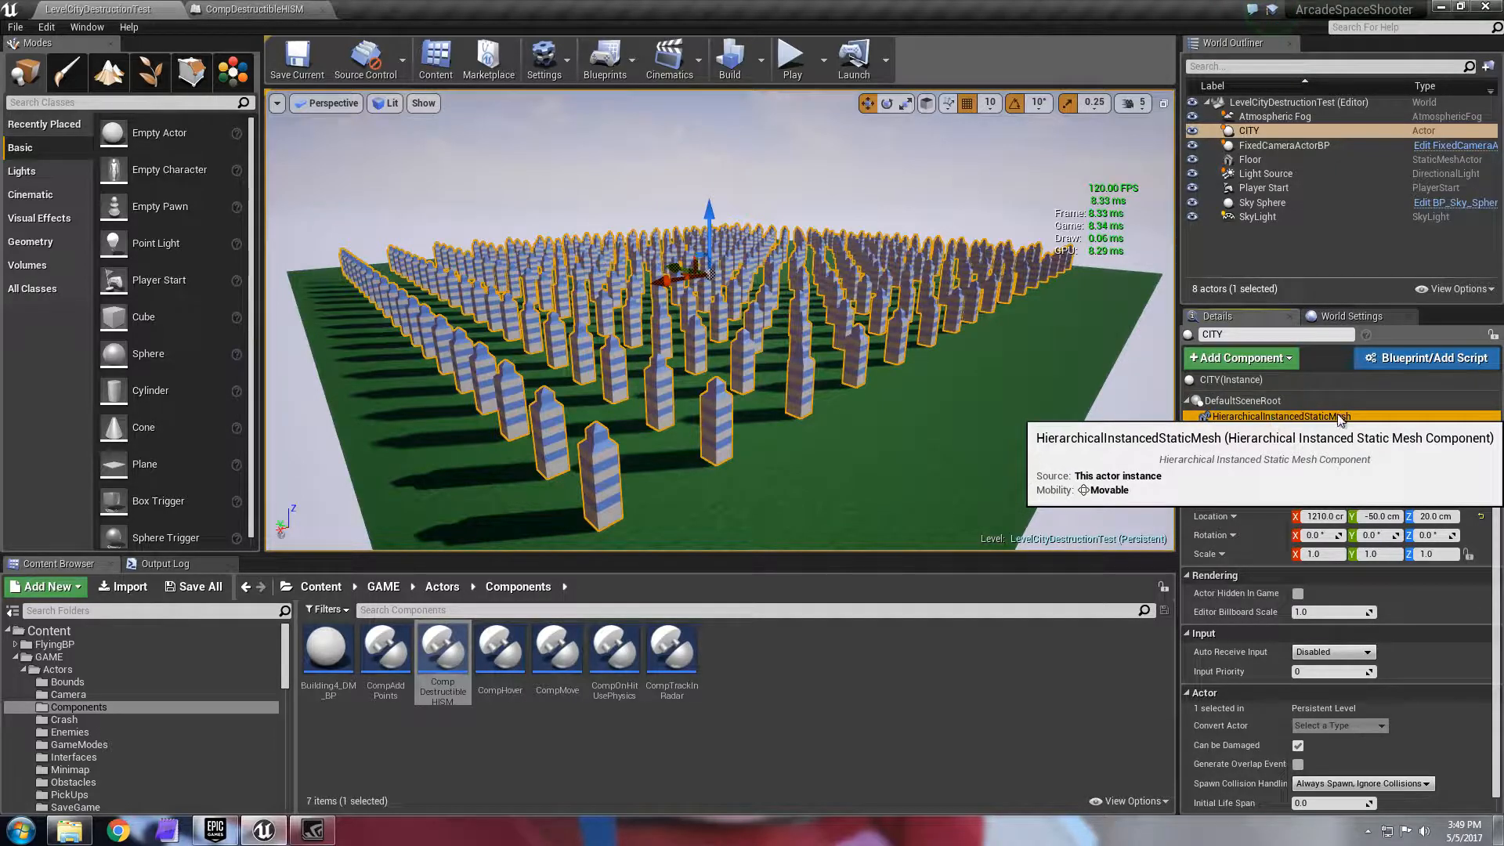
pyautogui.click(1283, 416)
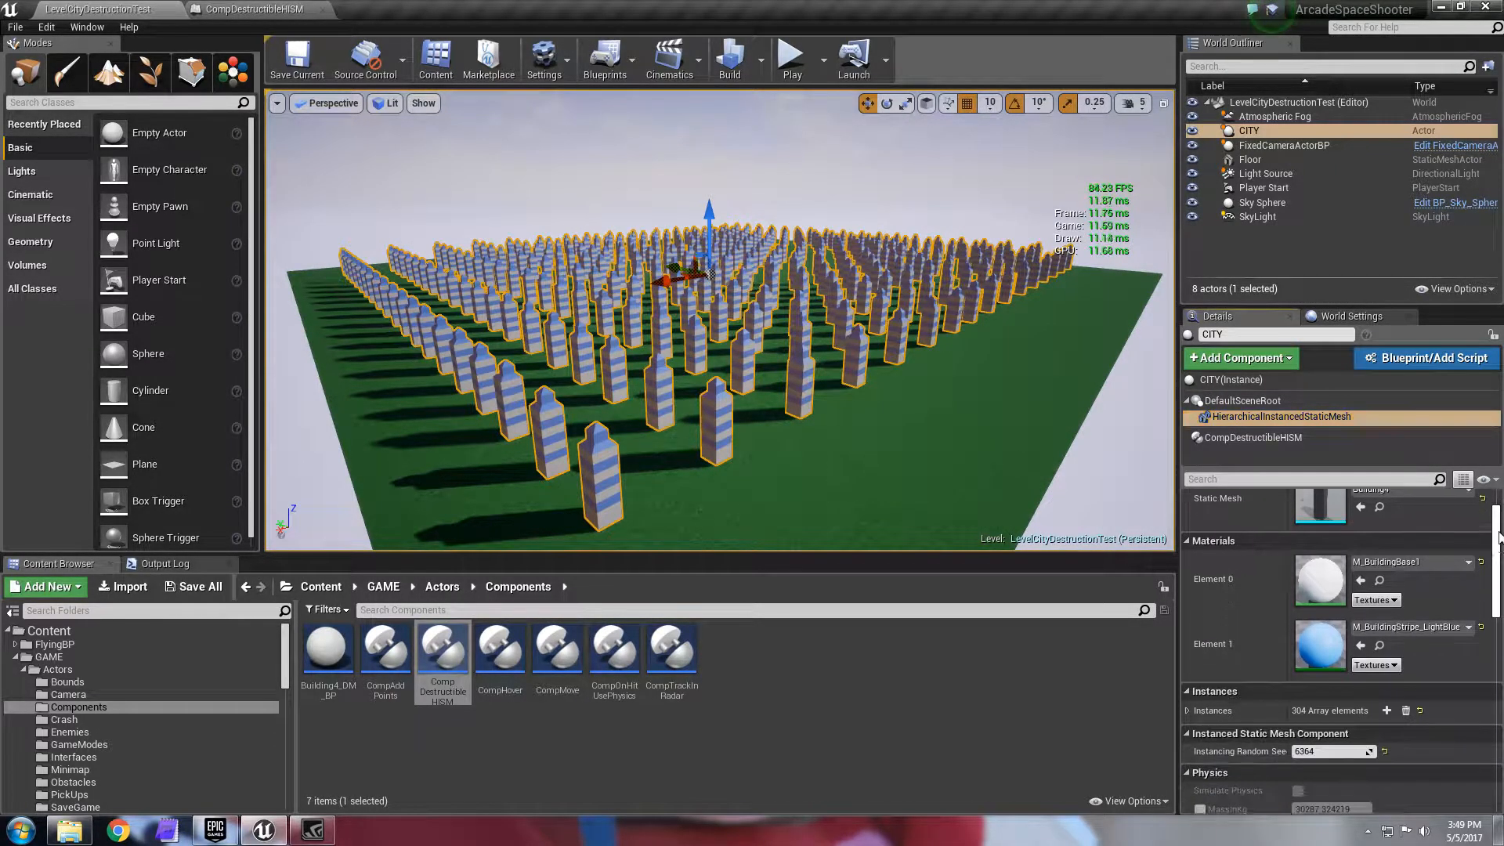
pyautogui.scroll(3)
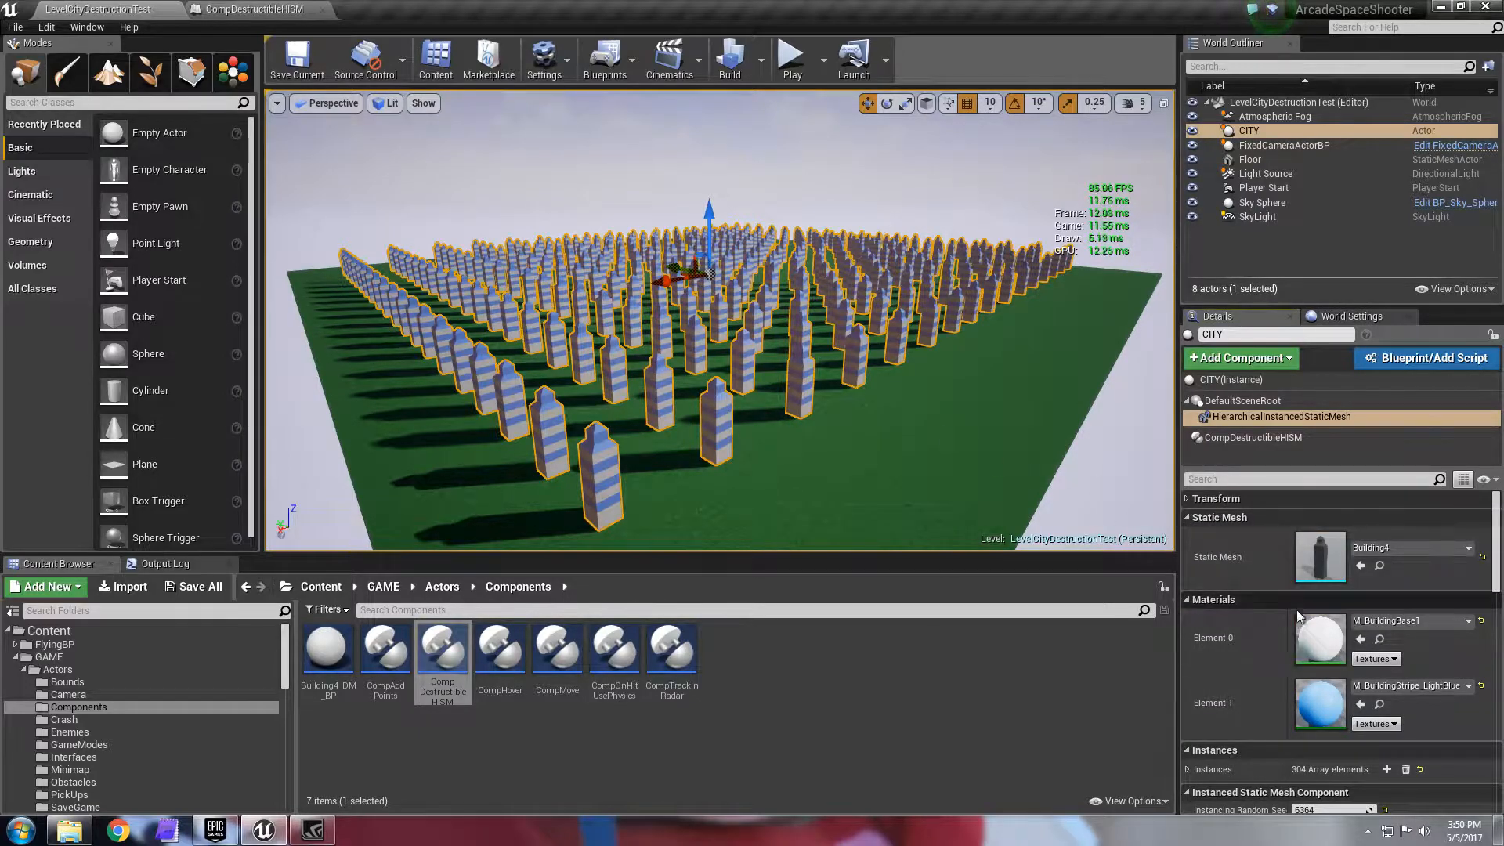
pyautogui.click(1250, 160)
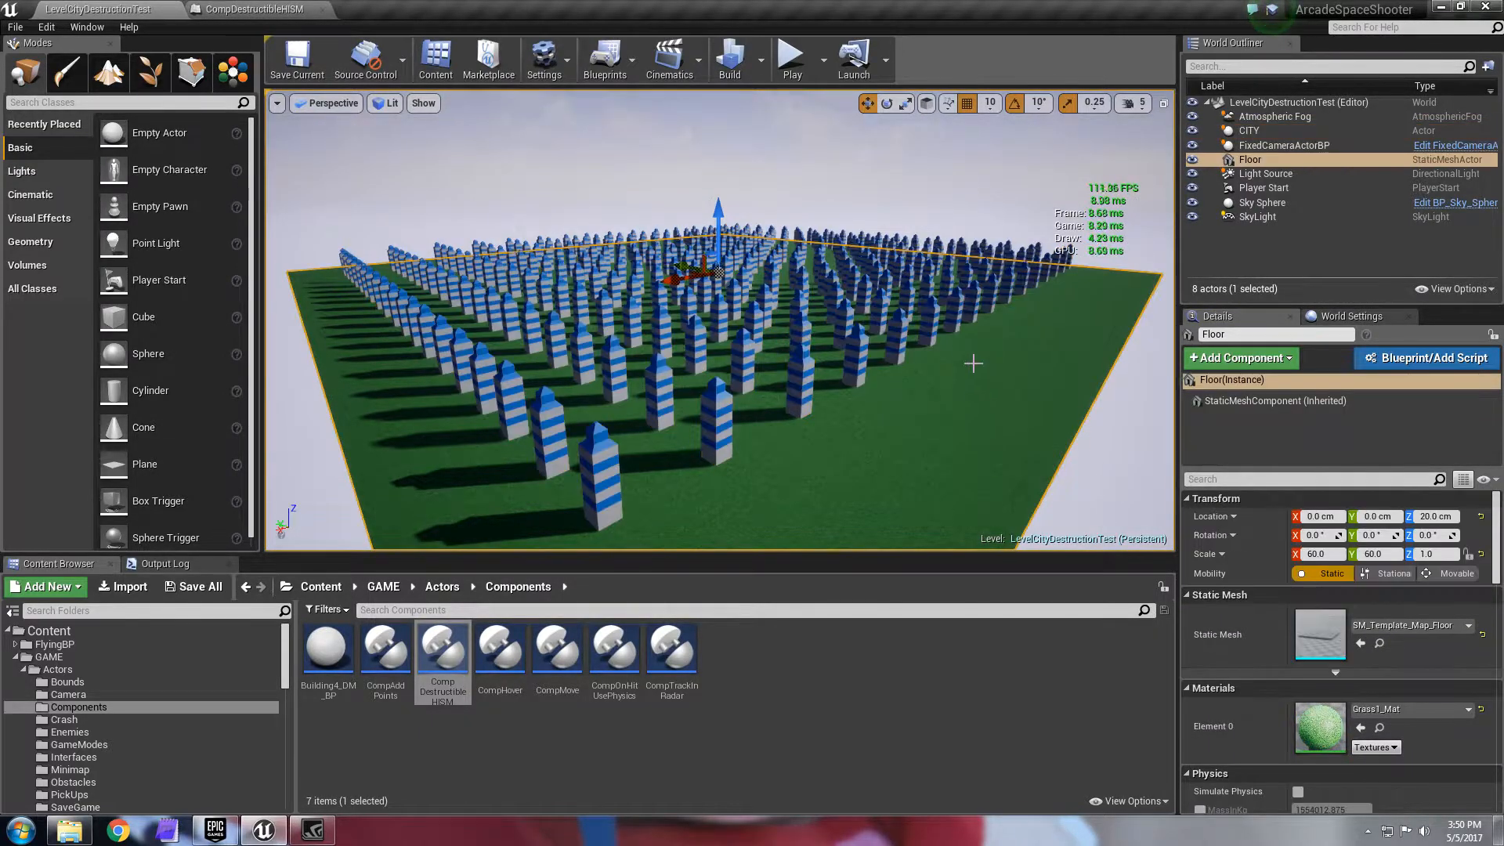
pyautogui.click(1249, 130)
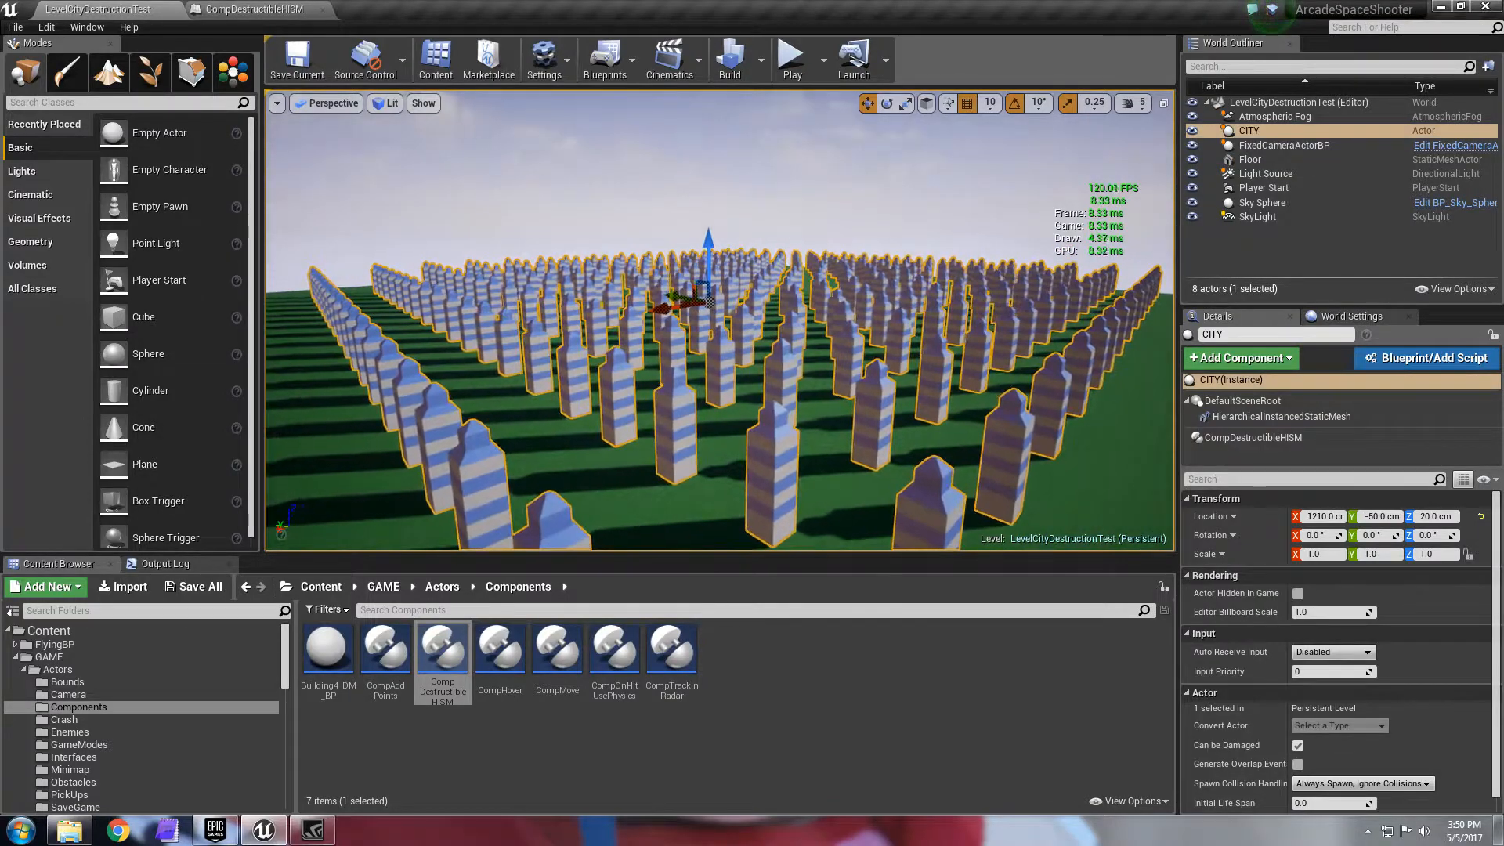
pyautogui.scroll(-3)
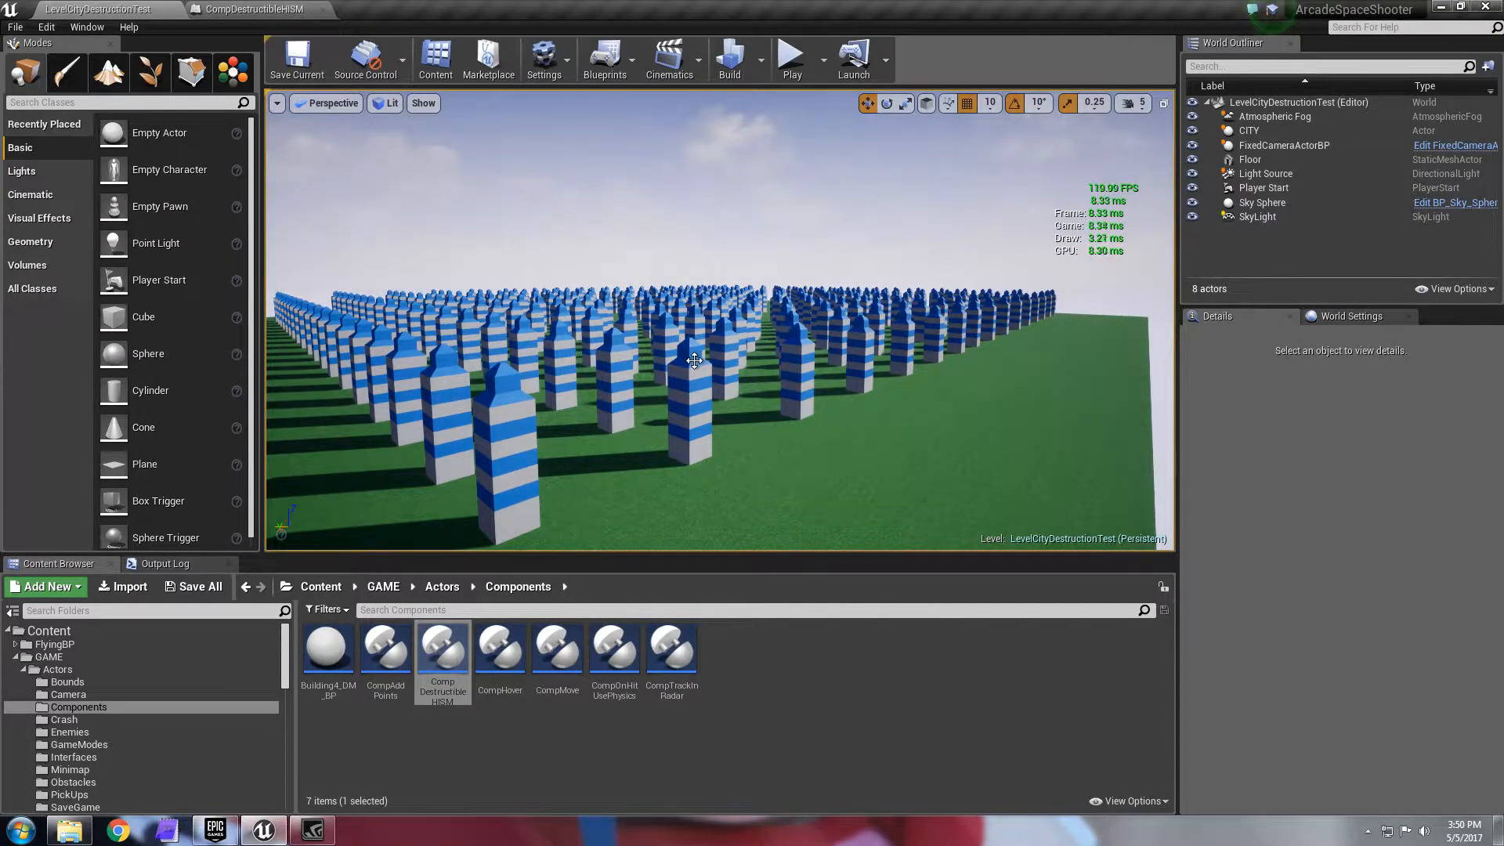
pyautogui.moveTo(442, 647)
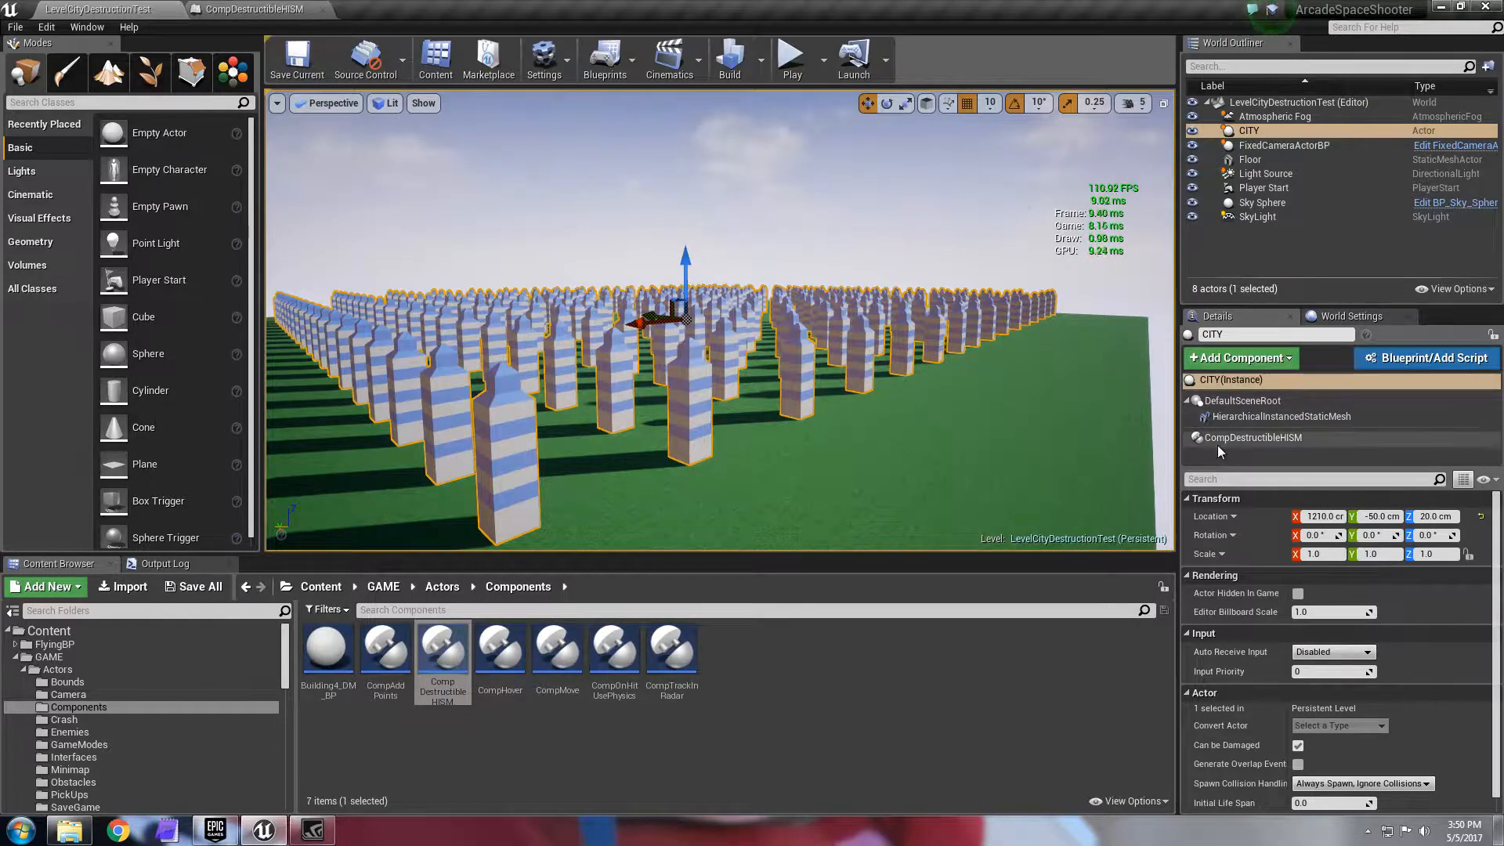
pyautogui.moveTo(1252, 437)
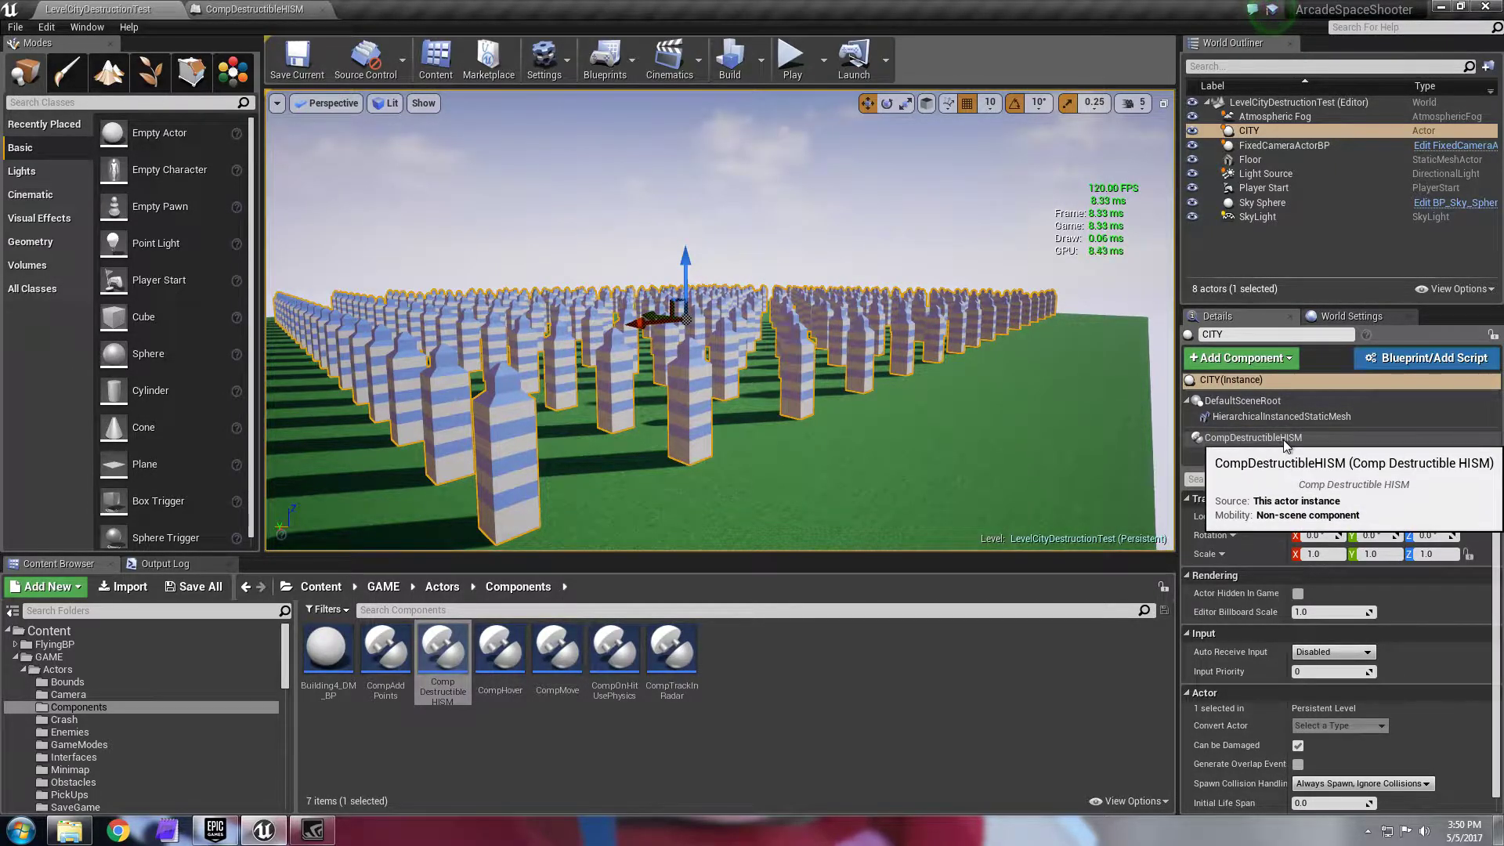
# Step: Set CompDestructibleHISM's Destruction Delay to 20, keeping instance health 3 and impulse strength 10000
pyautogui.click(1252, 437)
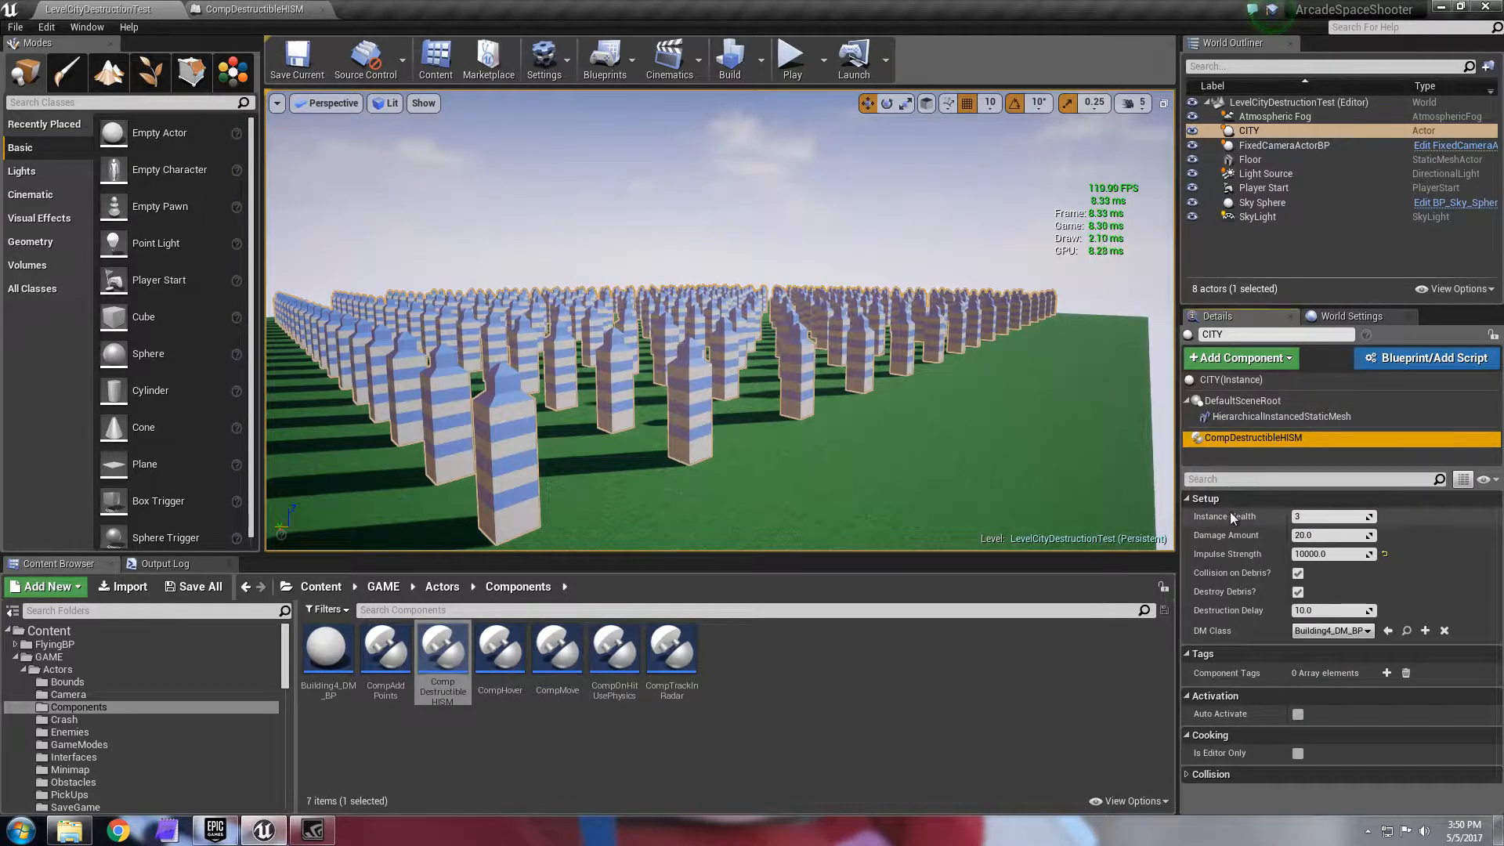
pyautogui.moveTo(1228, 515)
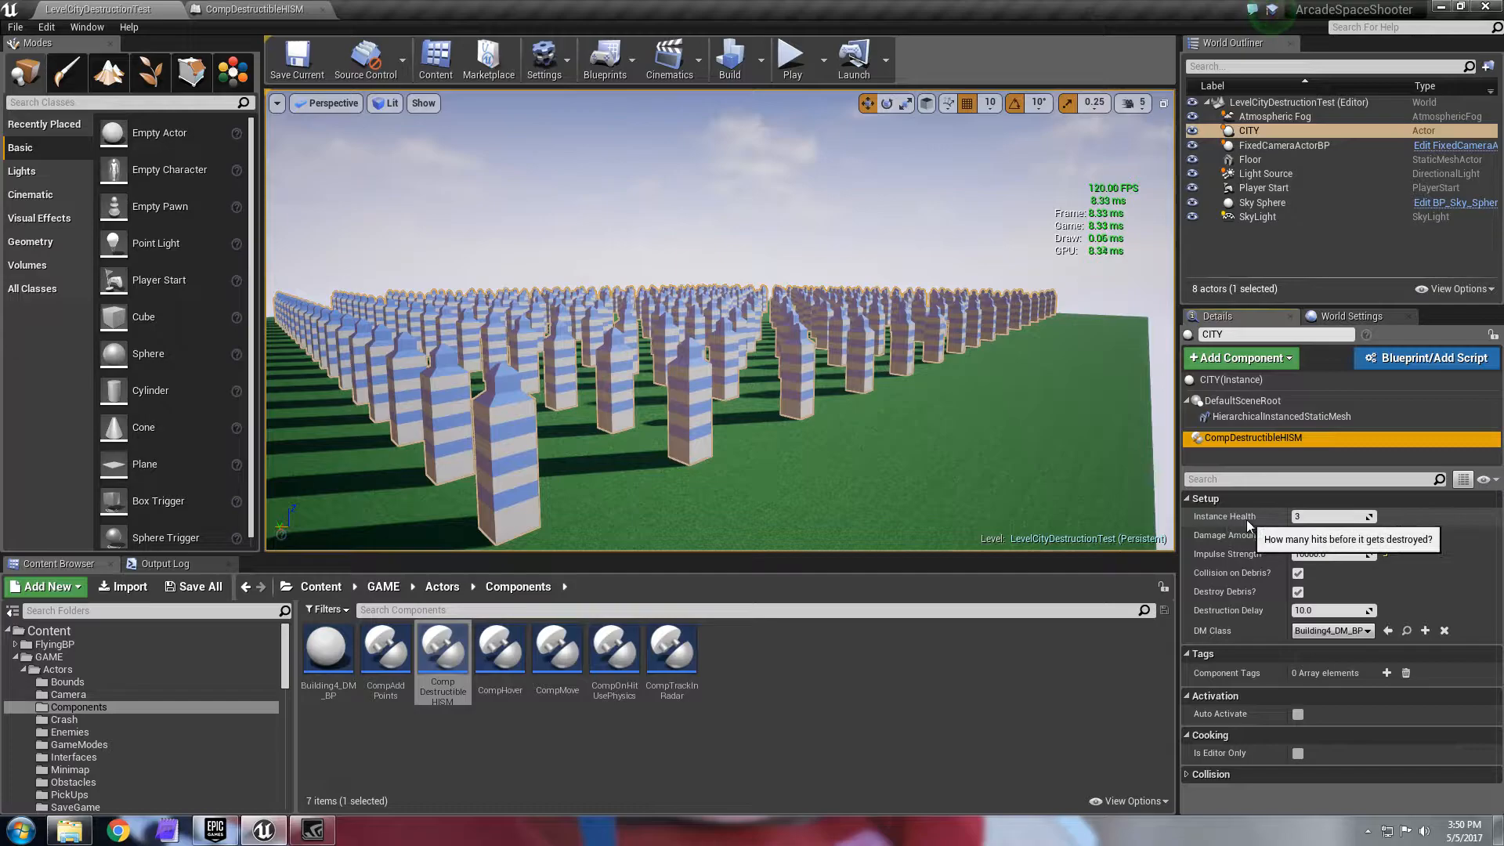
pyautogui.moveTo(1149, 470)
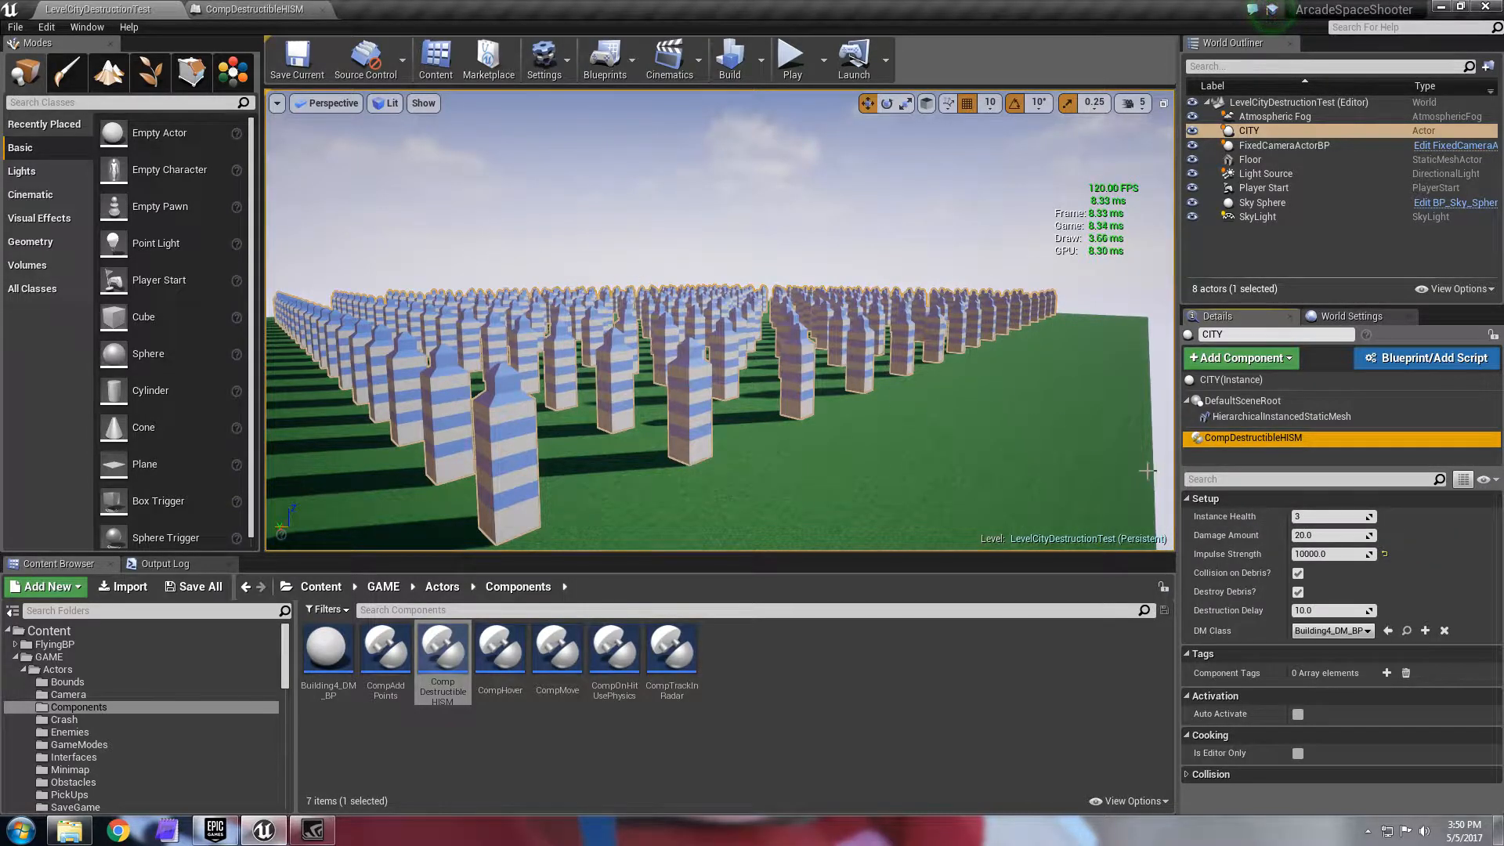
pyautogui.moveTo(1333, 515)
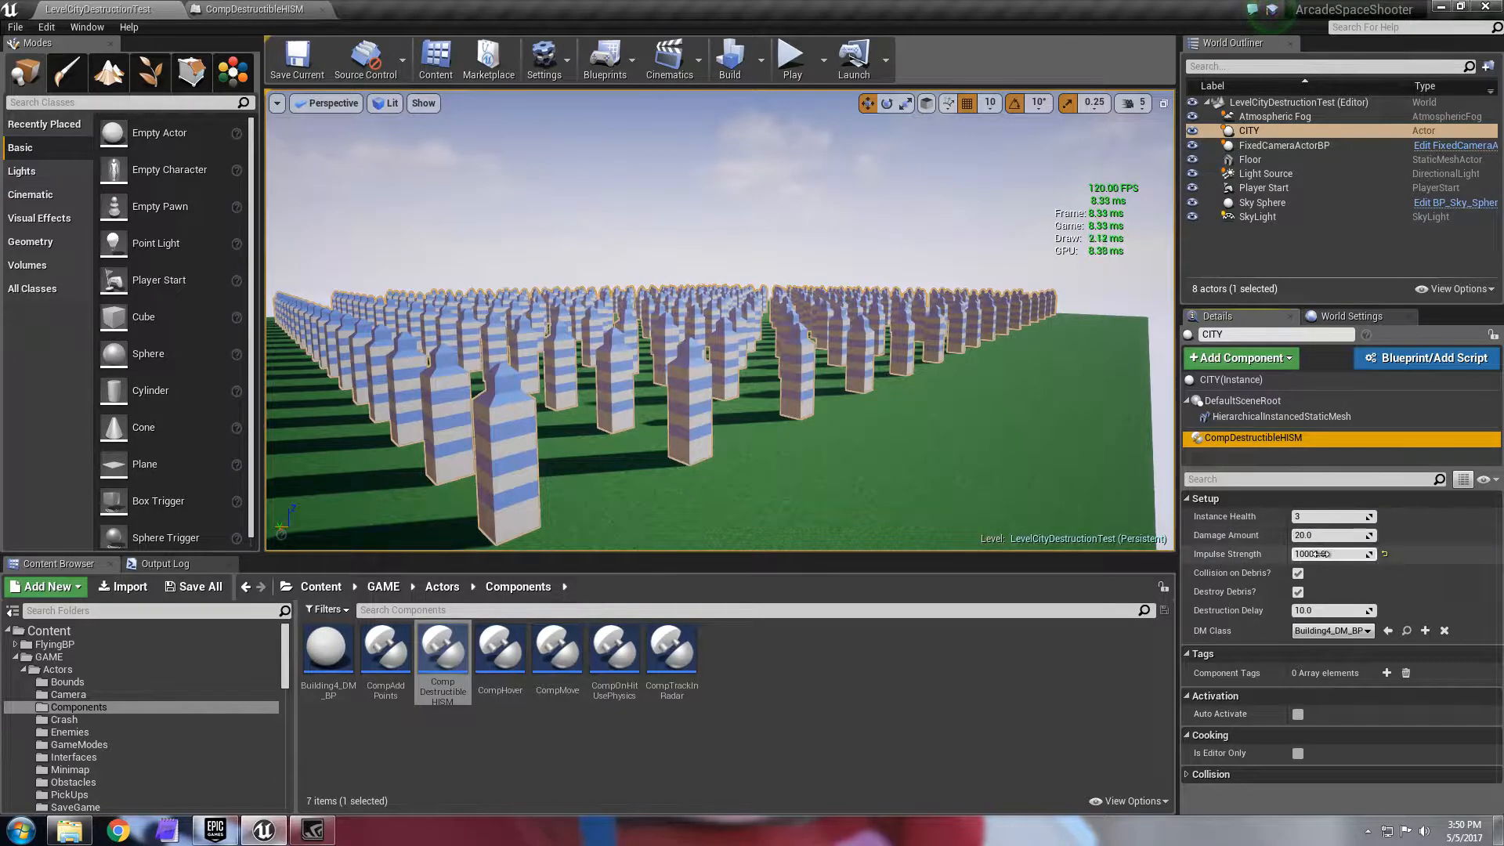
pyautogui.moveTo(1333, 553)
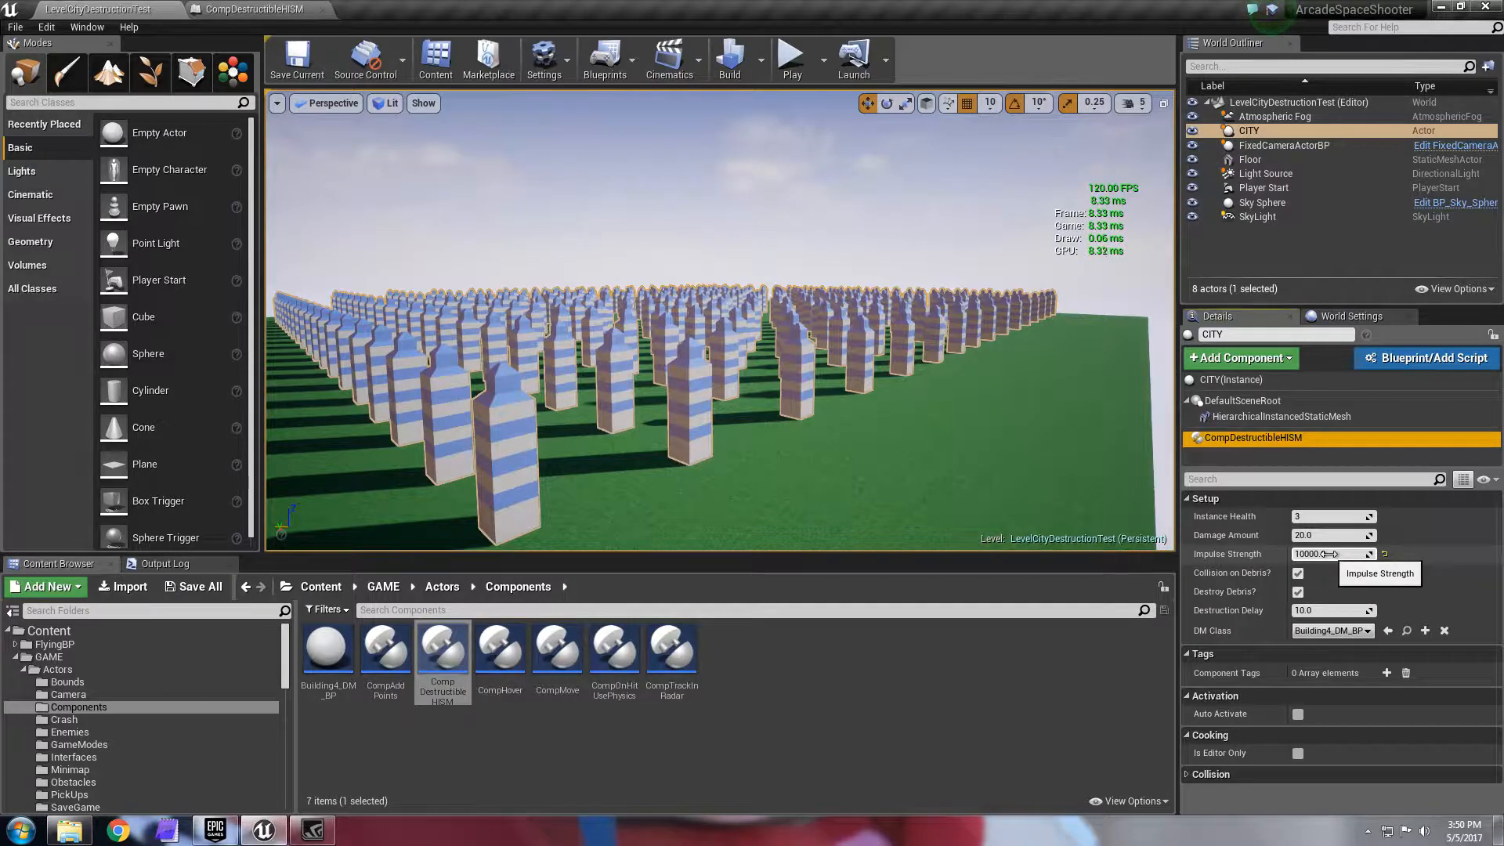
pyautogui.moveTo(766, 373)
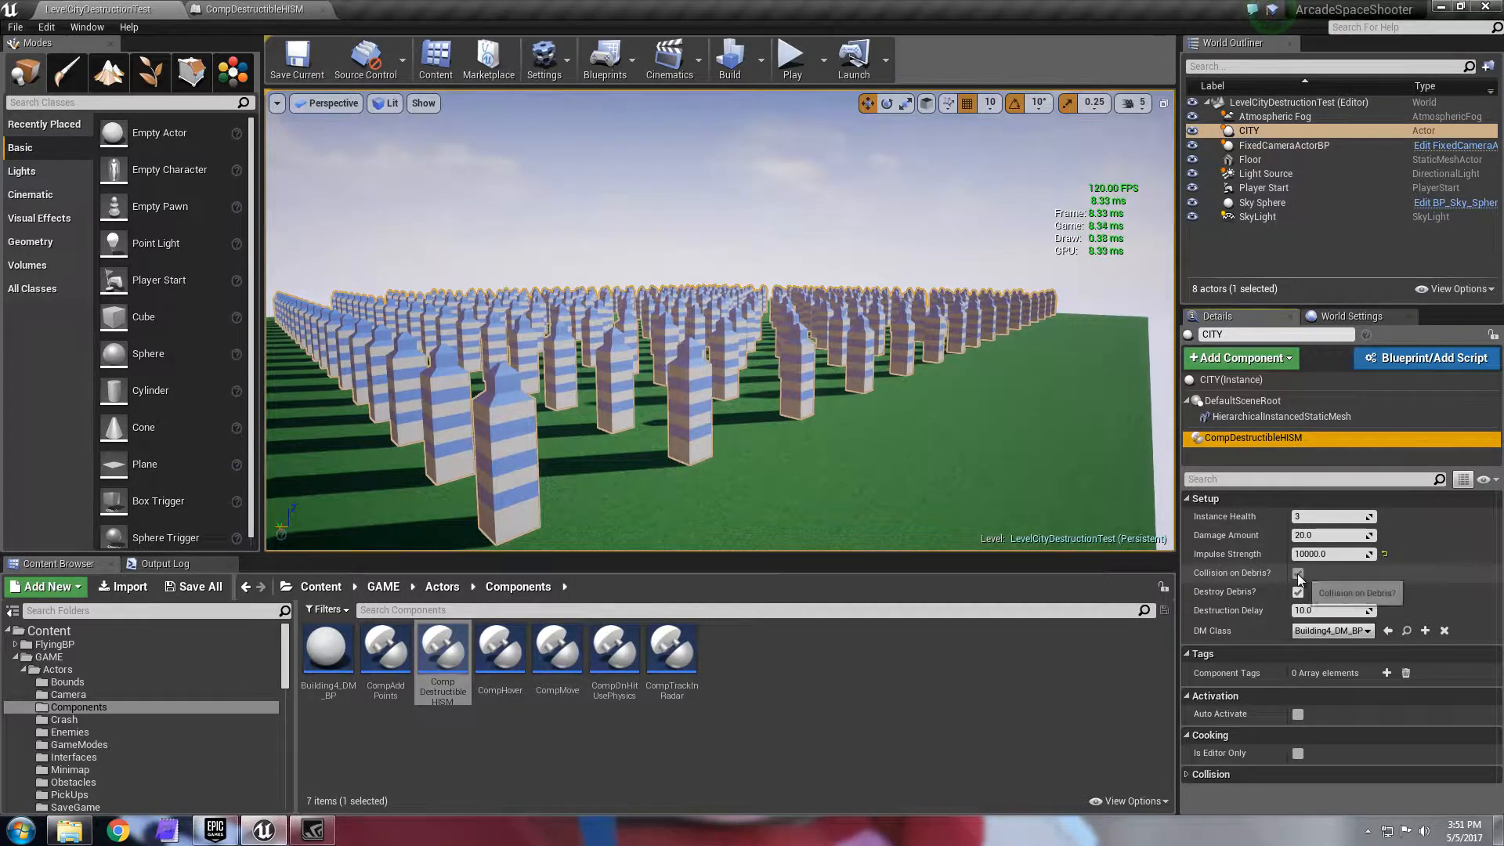
pyautogui.click(1298, 574)
pyautogui.write('20')
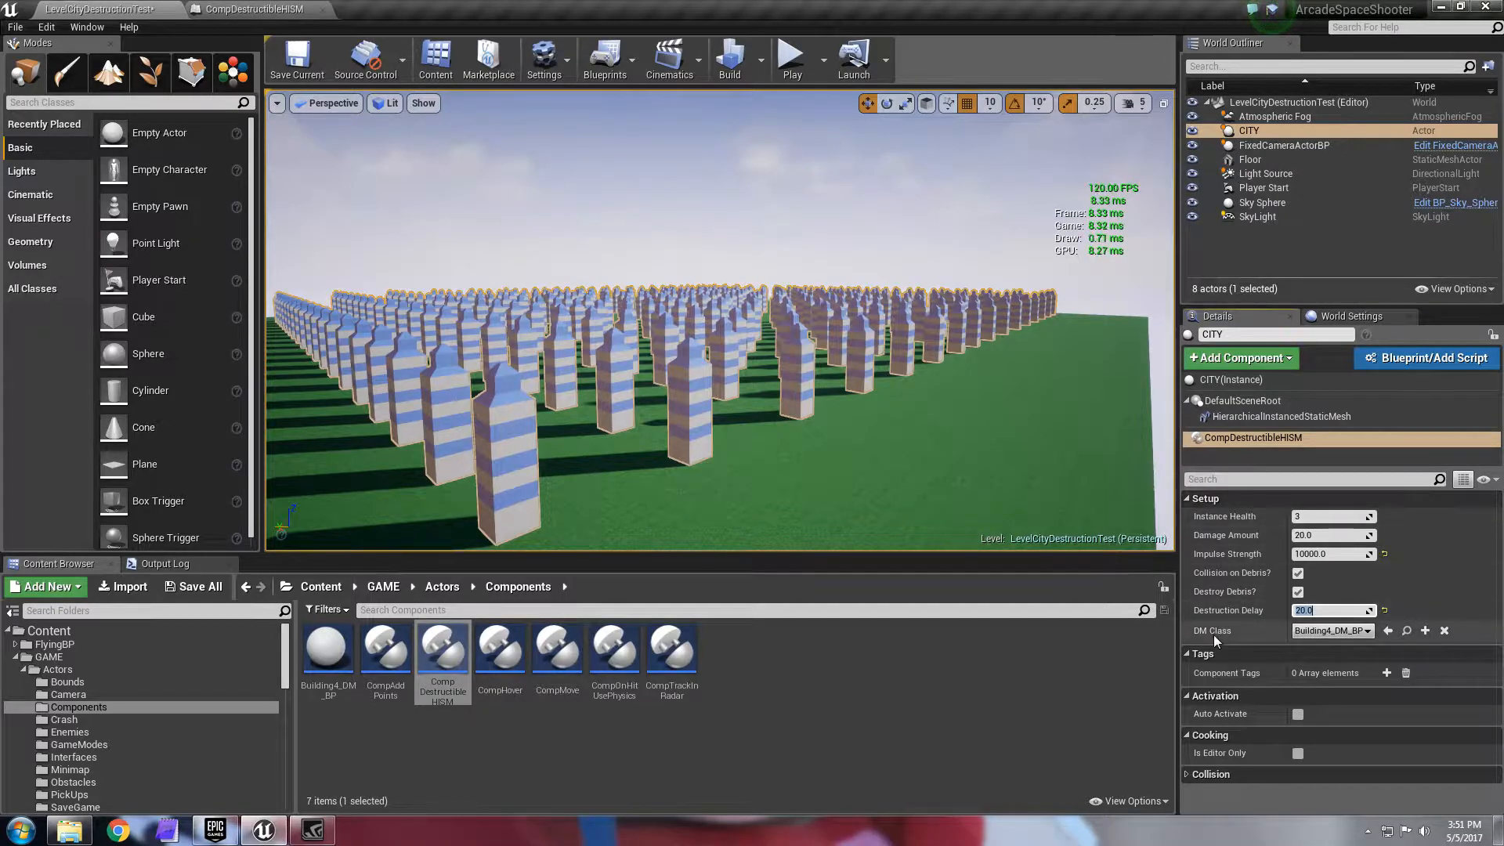
pyautogui.moveTo(1213, 630)
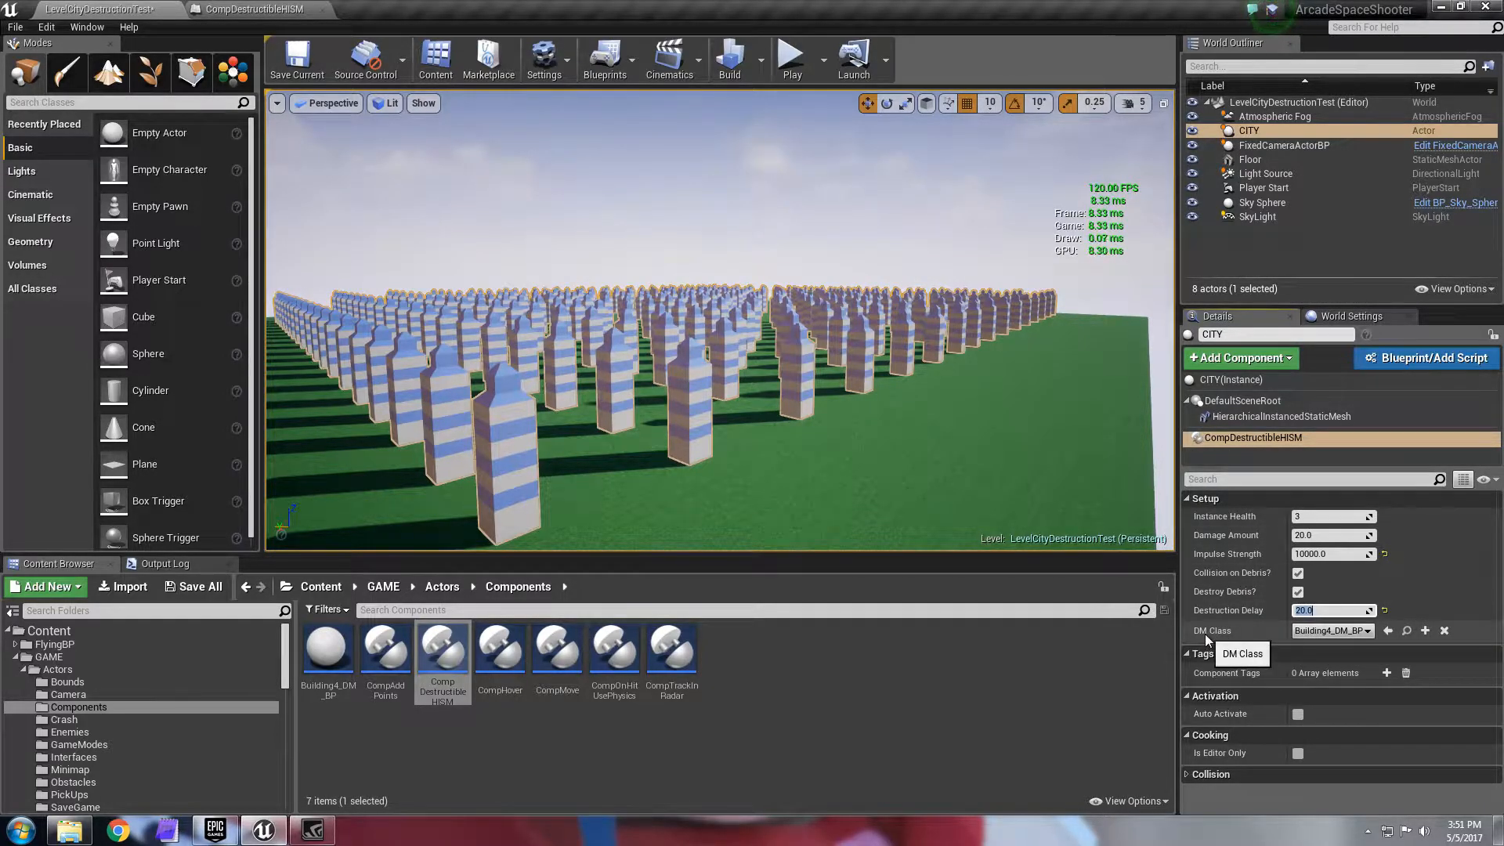
pyautogui.moveTo(1247, 637)
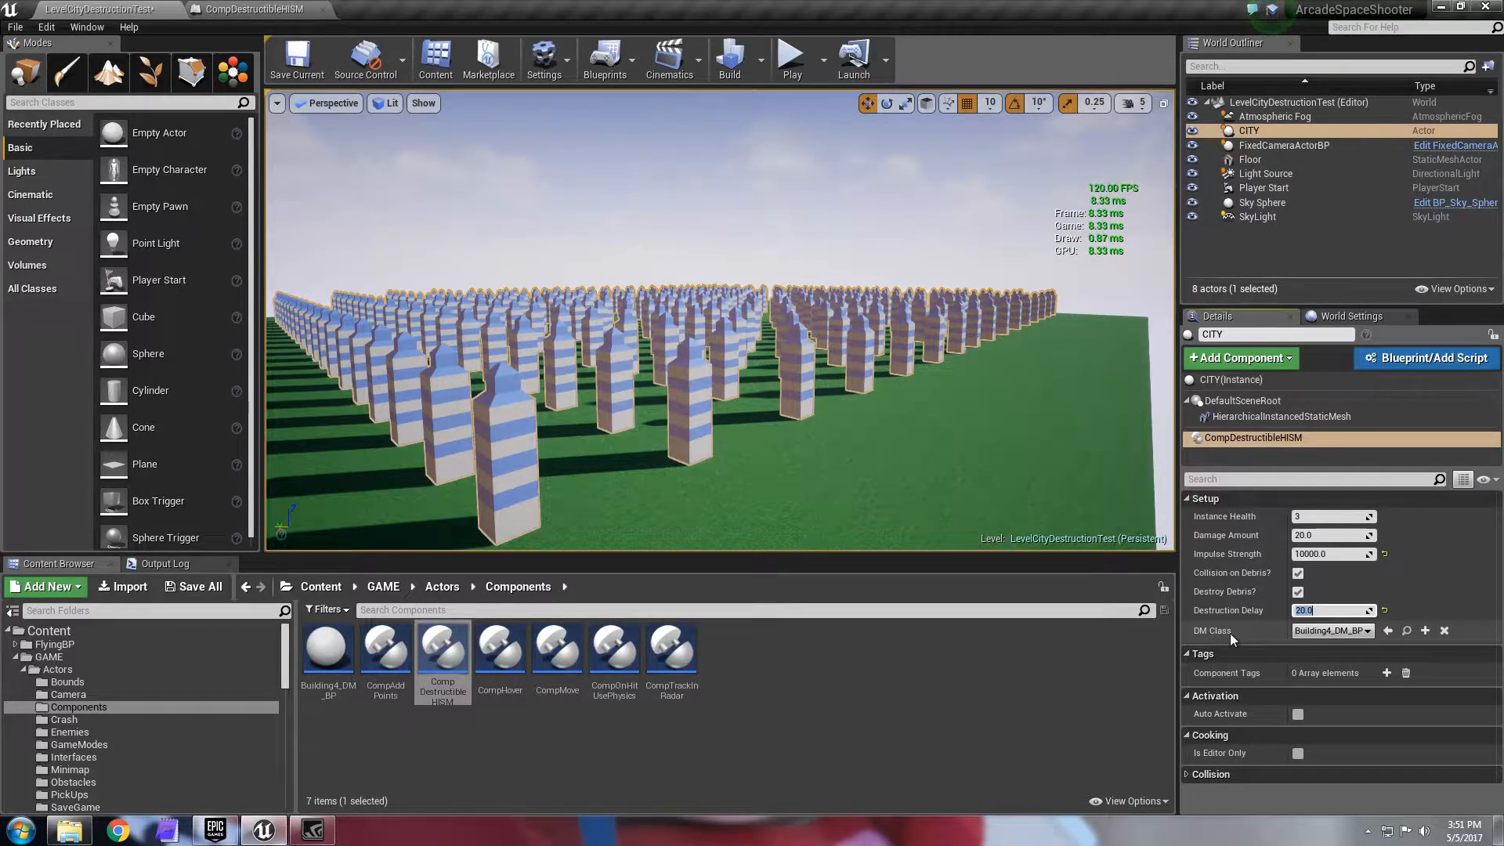
pyautogui.moveTo(1211, 629)
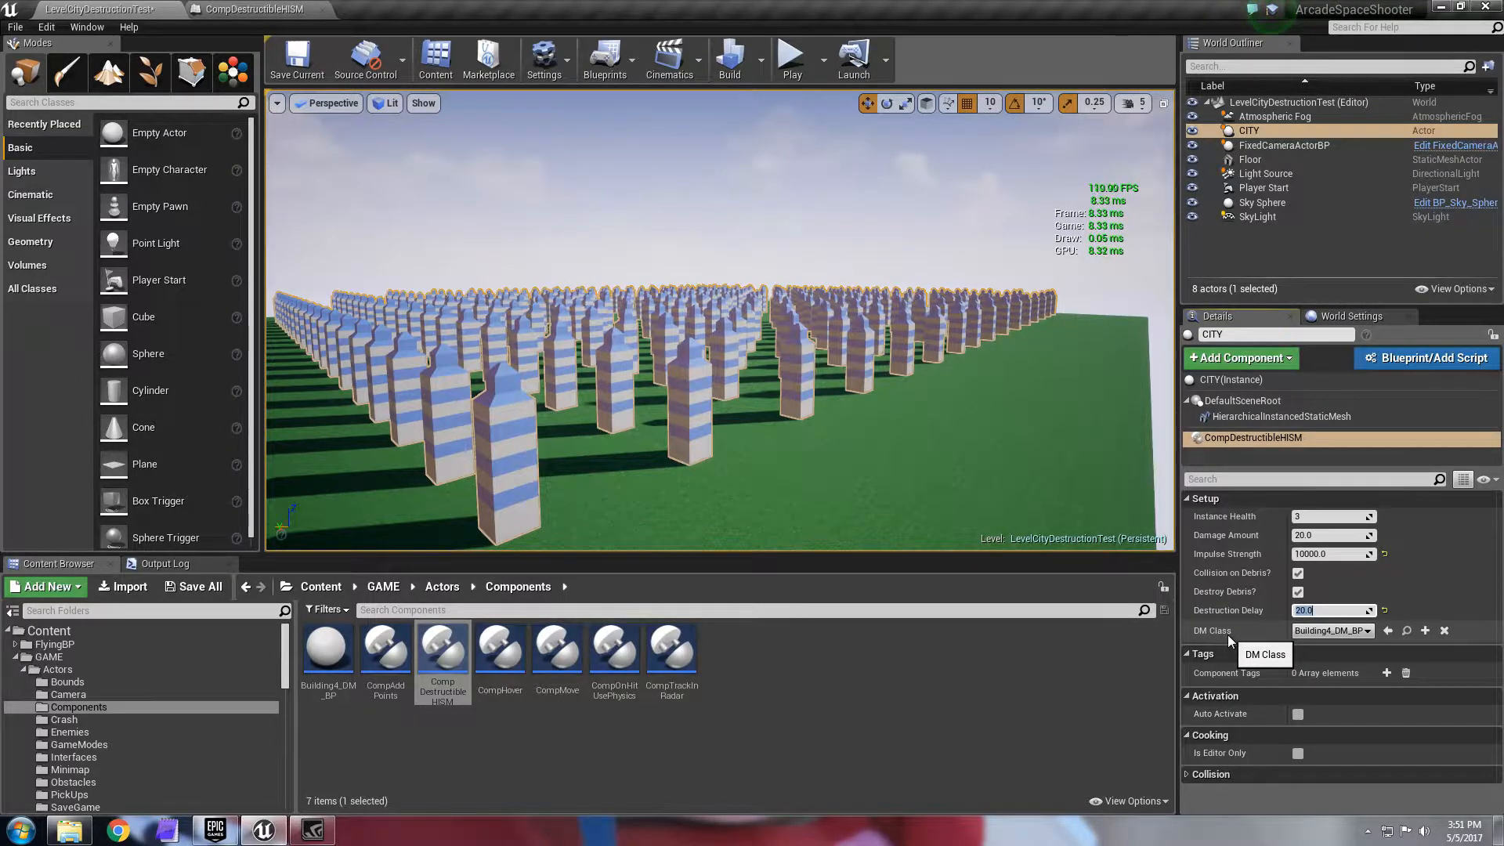
pyautogui.moveTo(859, 448)
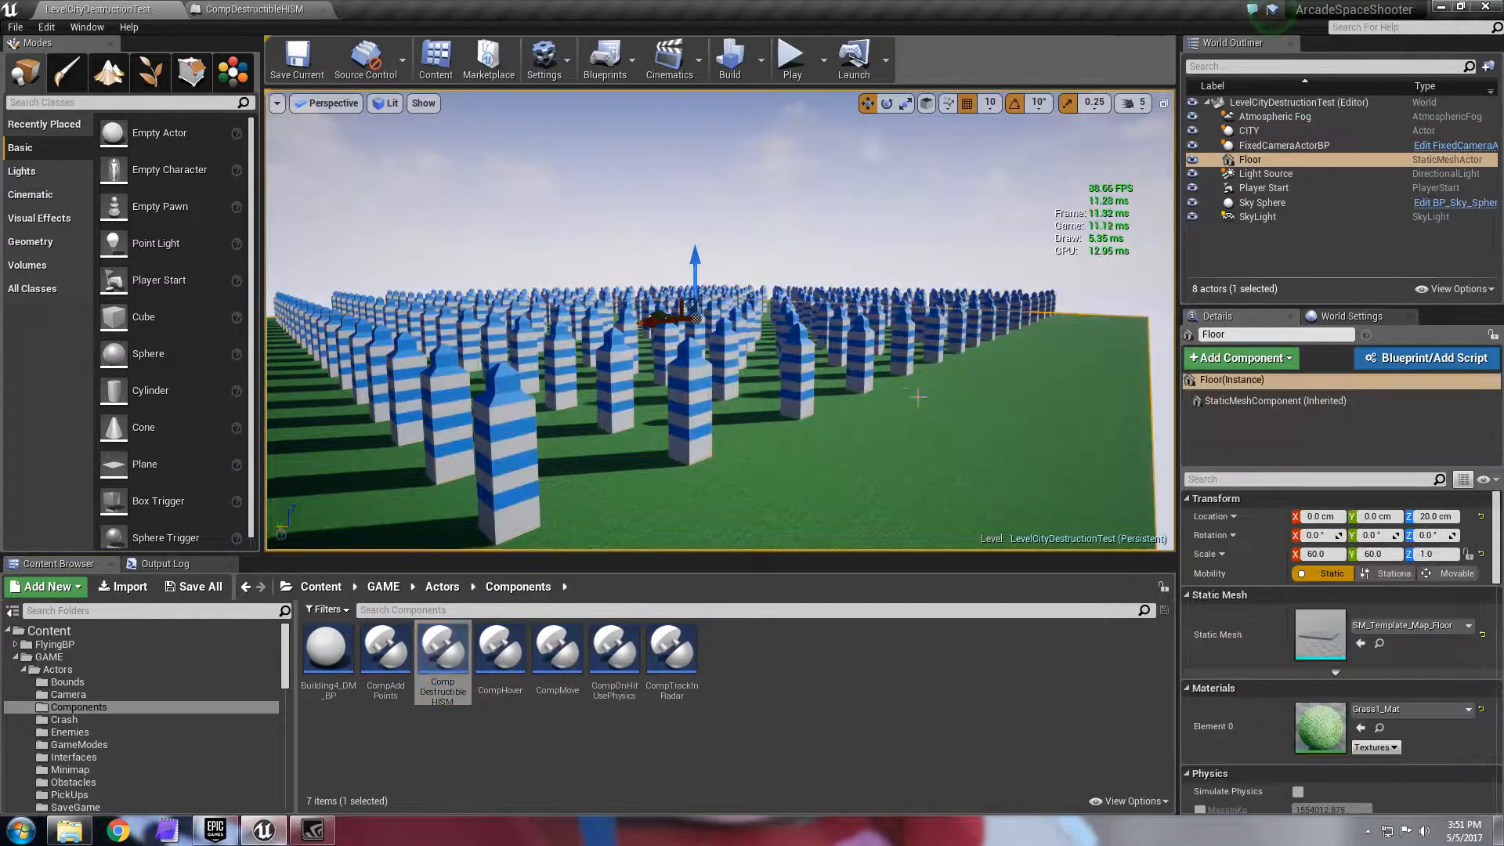
# Step: Recheck CITY's CompDestructibleHISM settings and start a play-in-editor session
pyautogui.click(1251, 130)
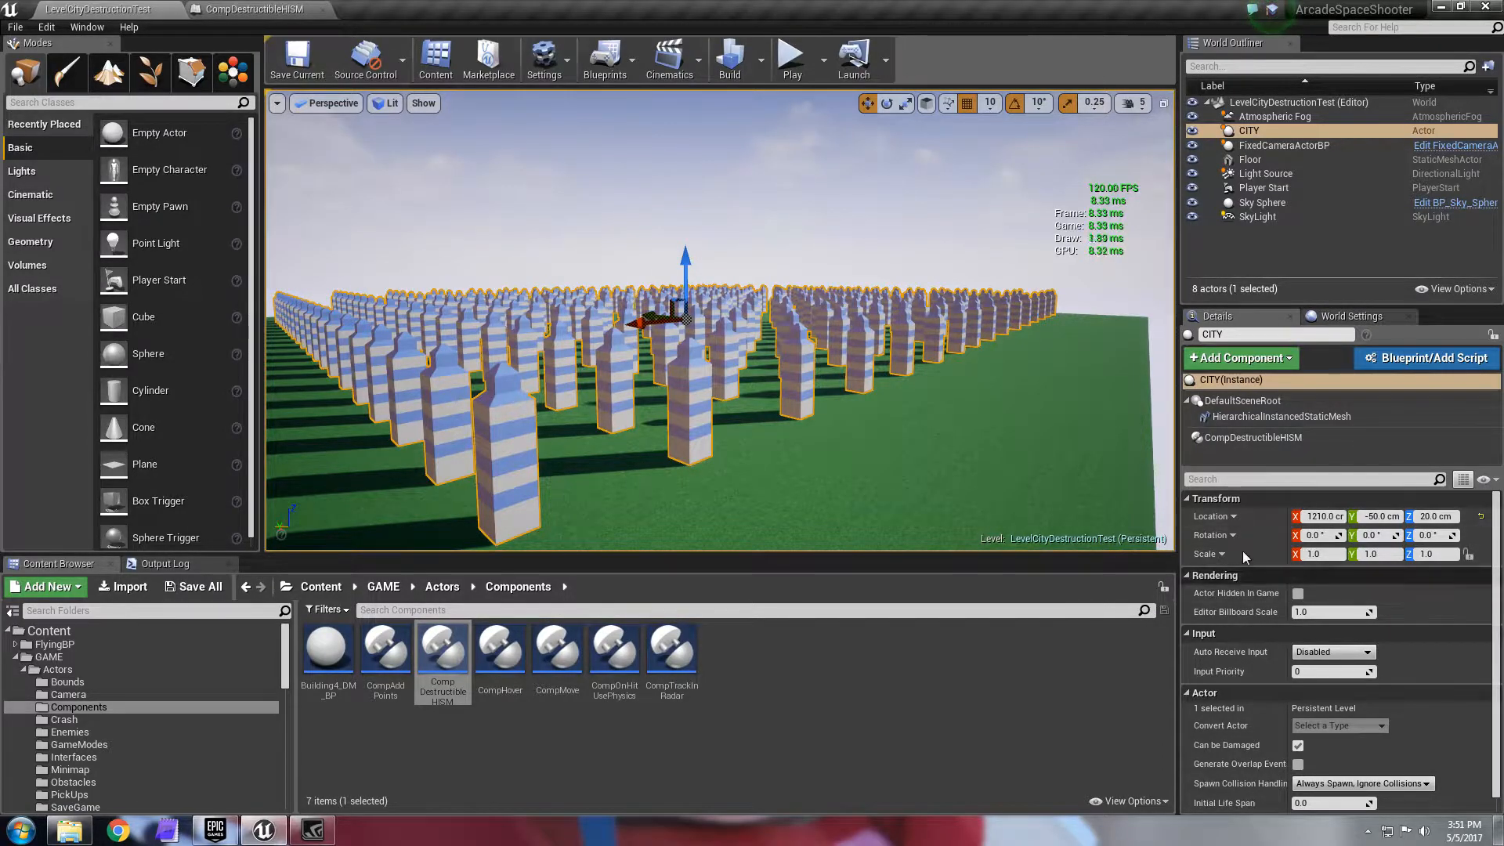
pyautogui.click(1250, 438)
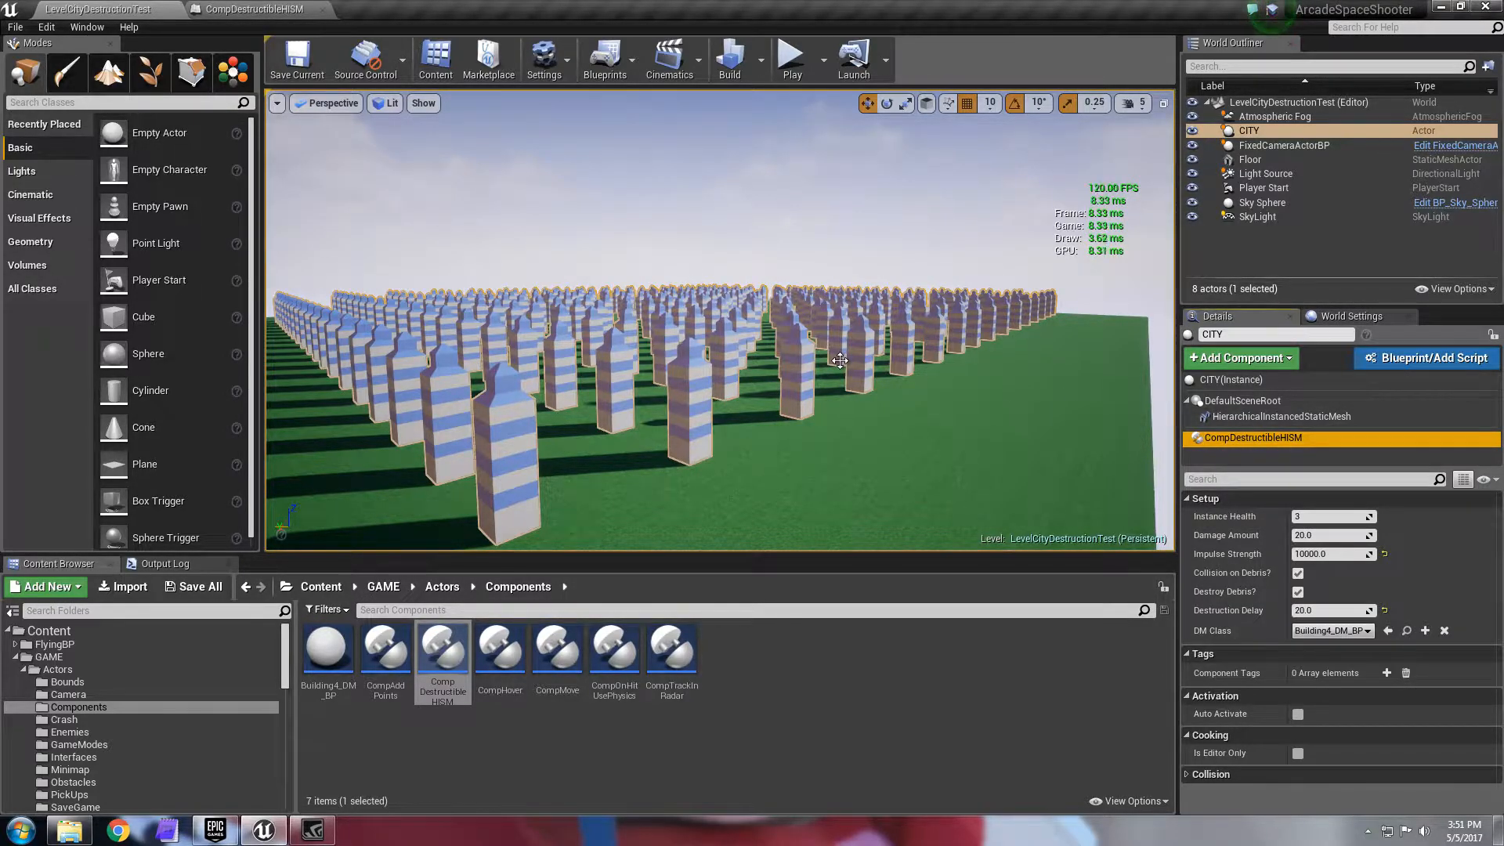
pyautogui.moveTo(926, 375)
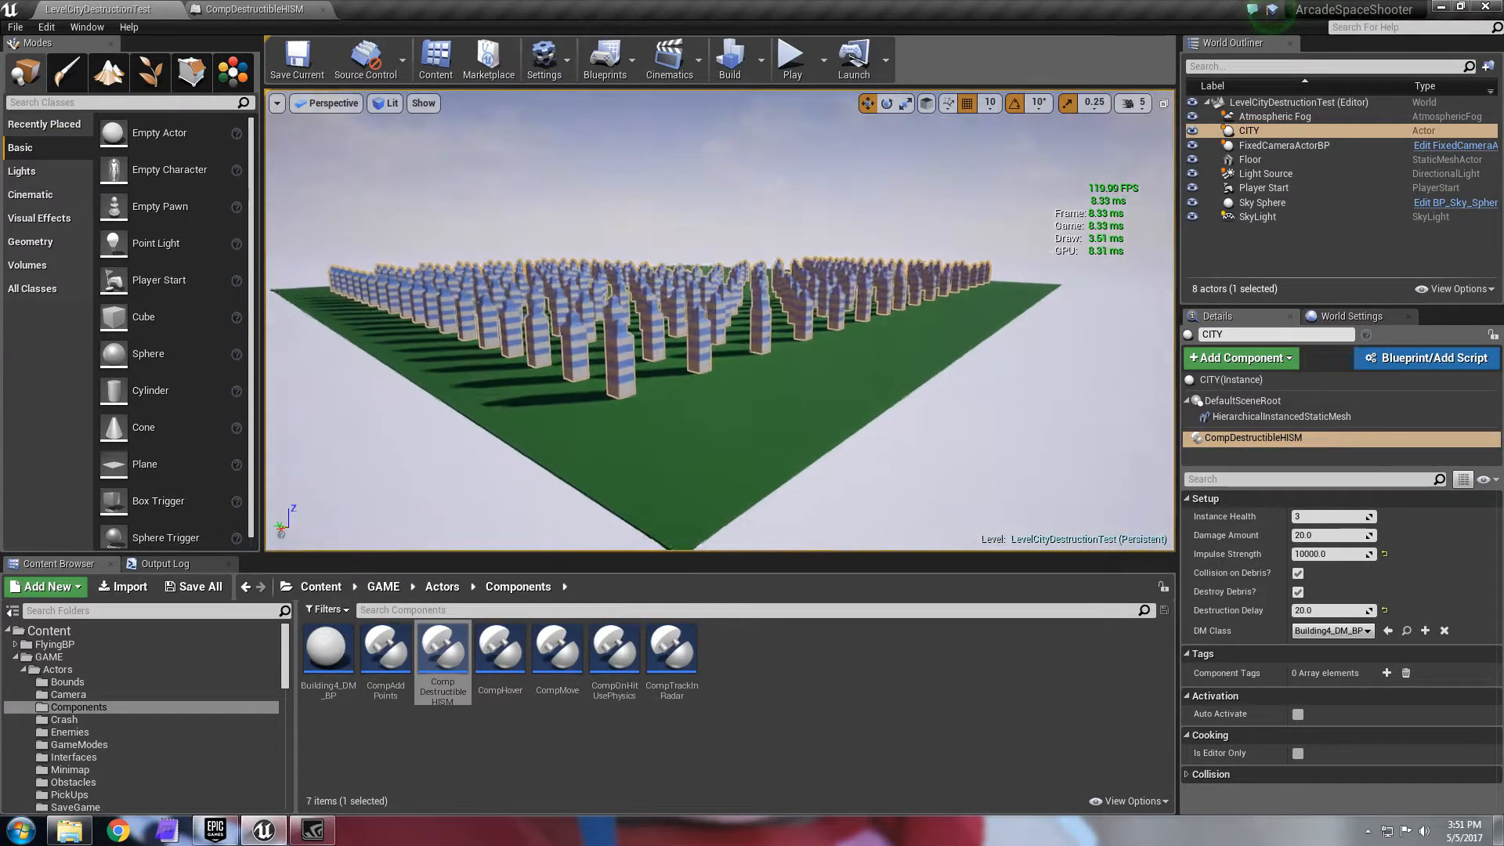
pyautogui.click(790, 58)
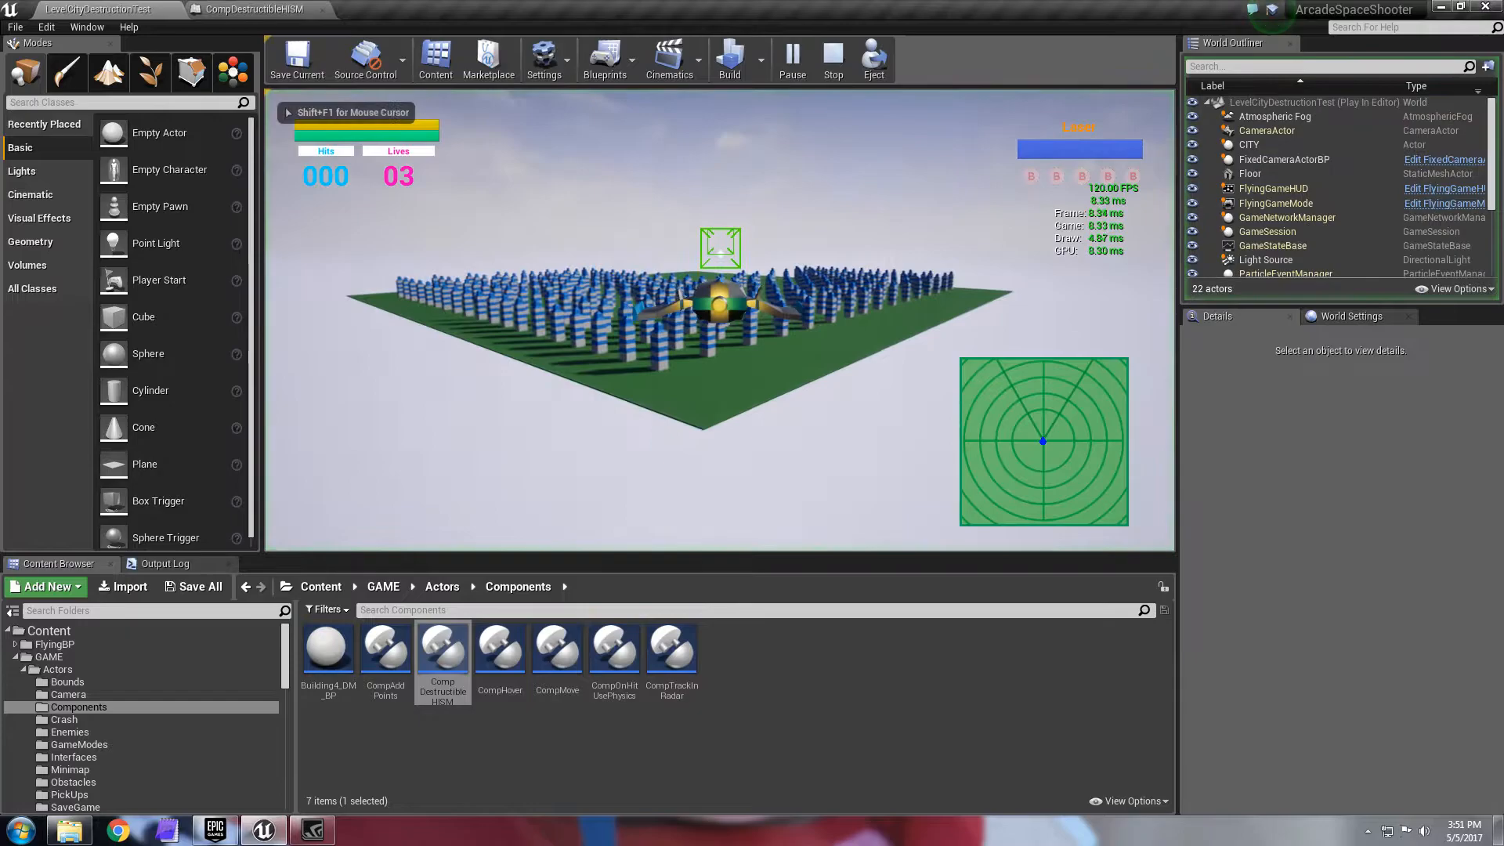